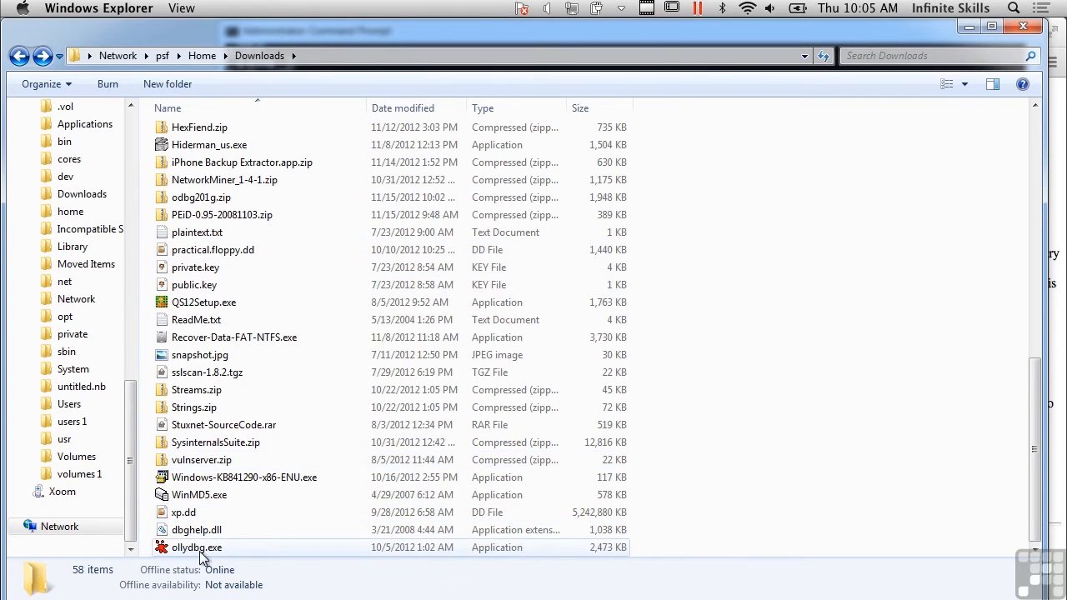
pyautogui.moveTo(198, 548)
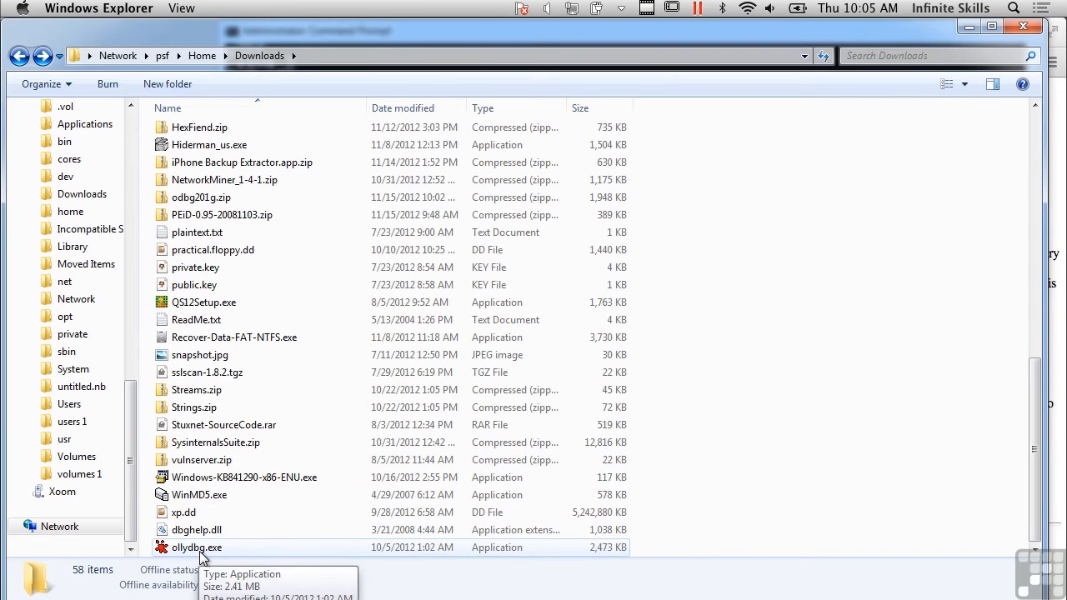
# Step: Launch OllyDbg v2.01 from ollydbg.exe in the Downloads folder
pyautogui.click(196, 547)
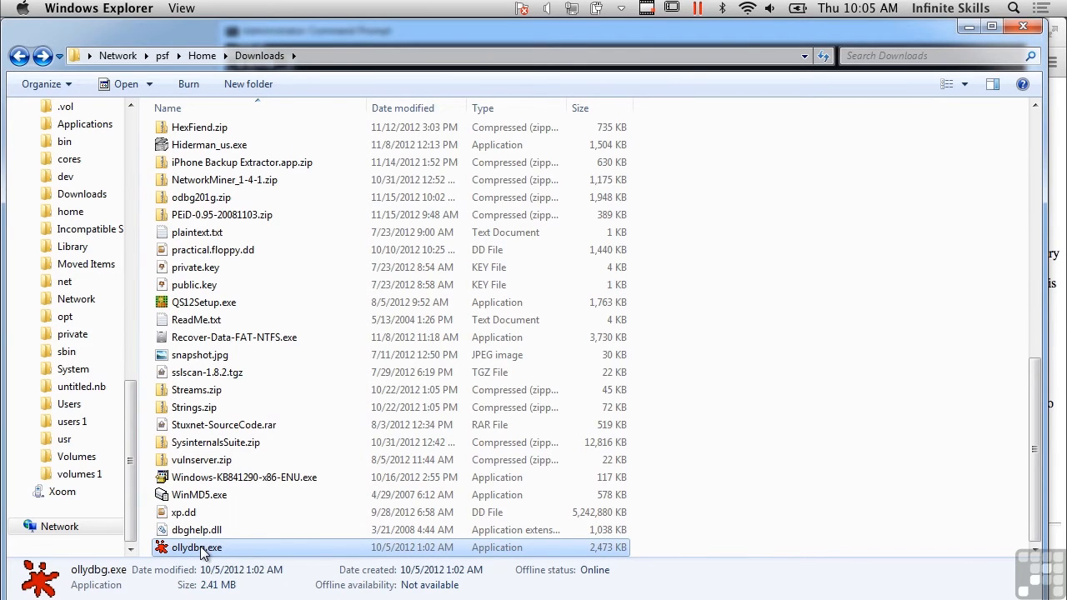
pyautogui.doubleClick(197, 547)
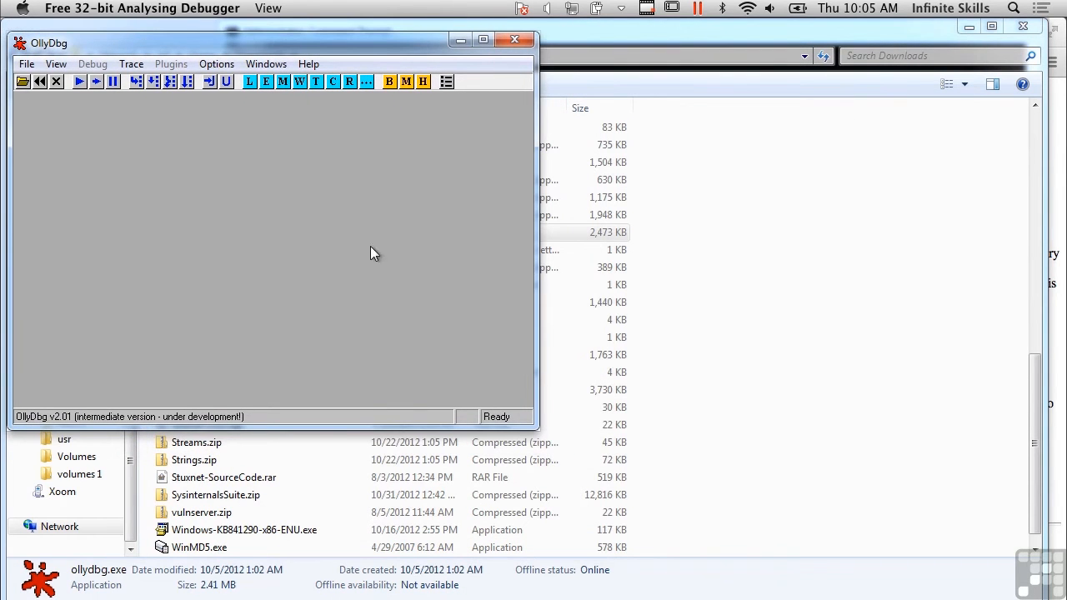
pyautogui.moveTo(534, 434)
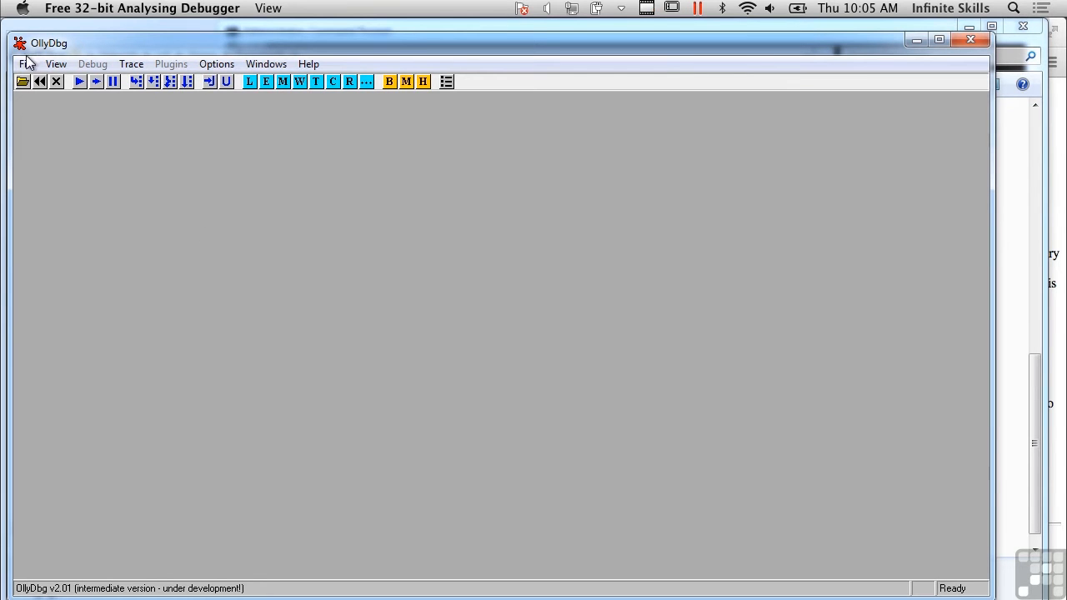
pyautogui.moveTo(56, 64)
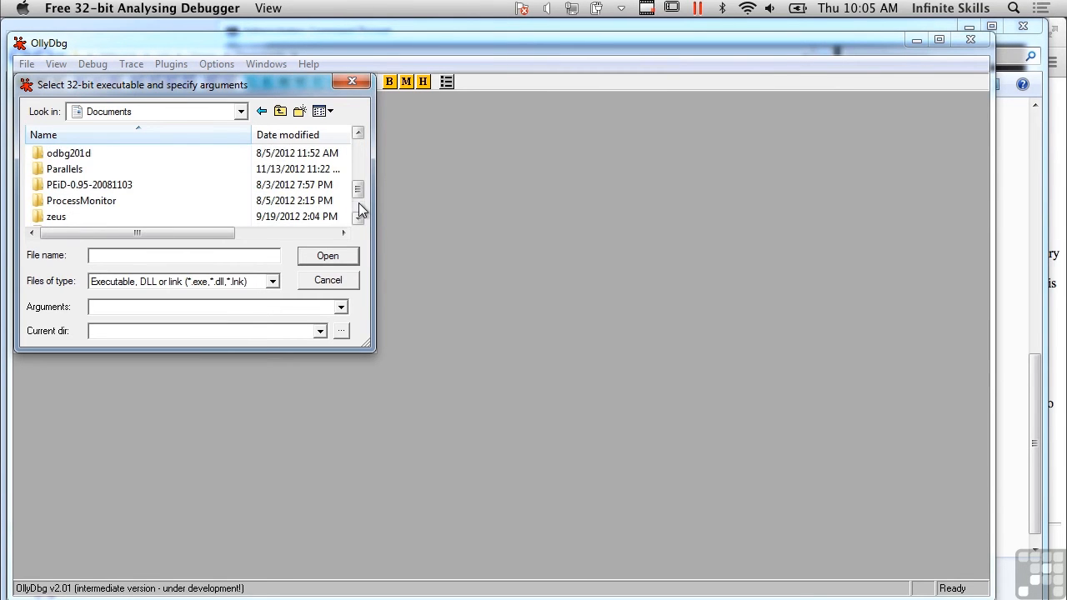
# Step: Open the zeus folder and load zsb.exe into OllyDbg for debugging
pyautogui.doubleClick(56, 216)
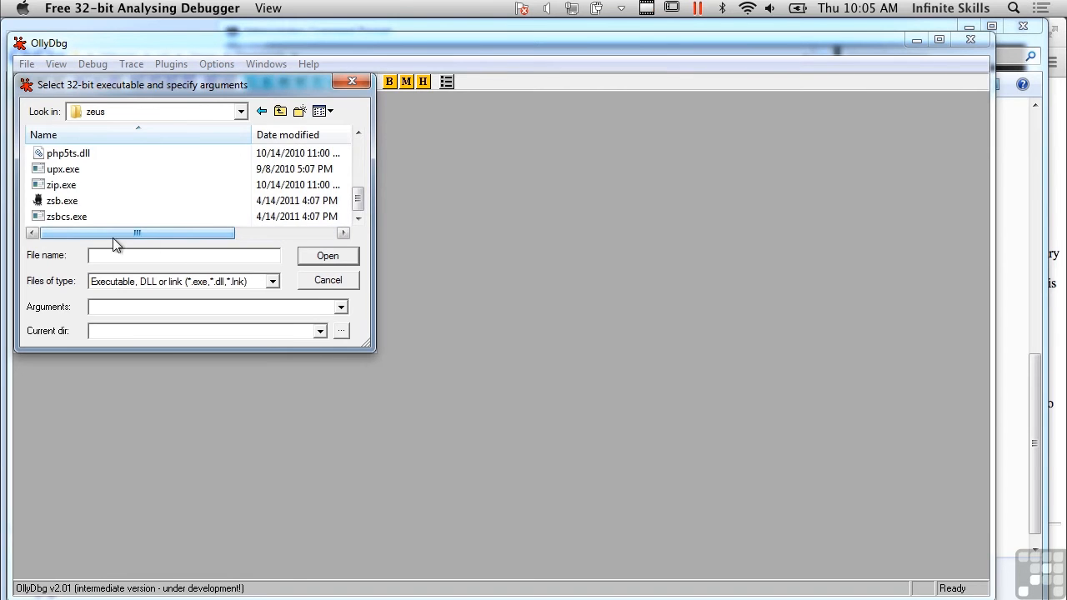
pyautogui.click(327, 280)
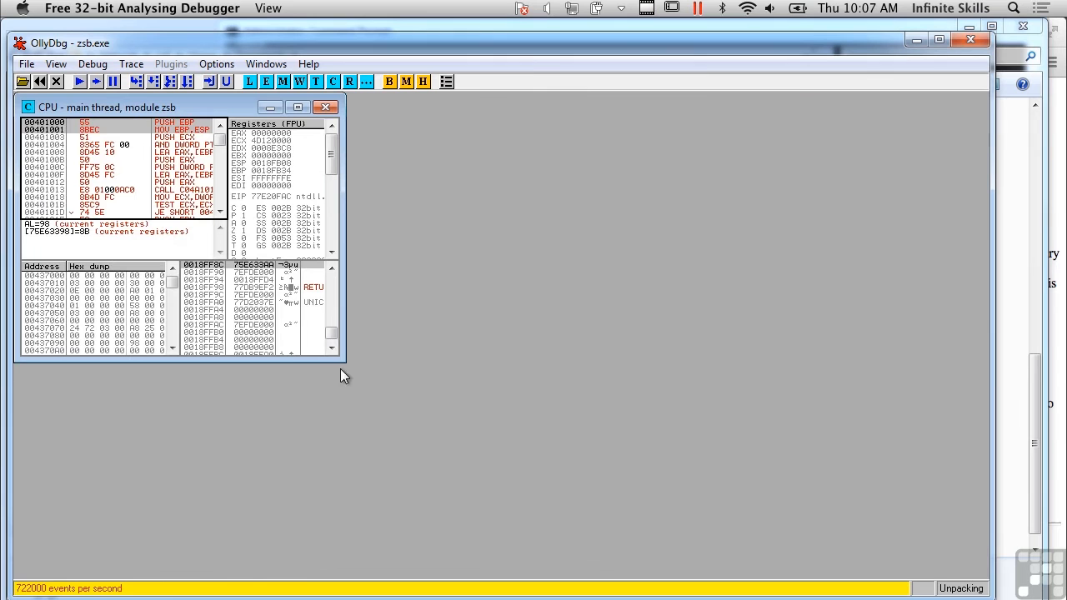
pyautogui.moveTo(562, 426)
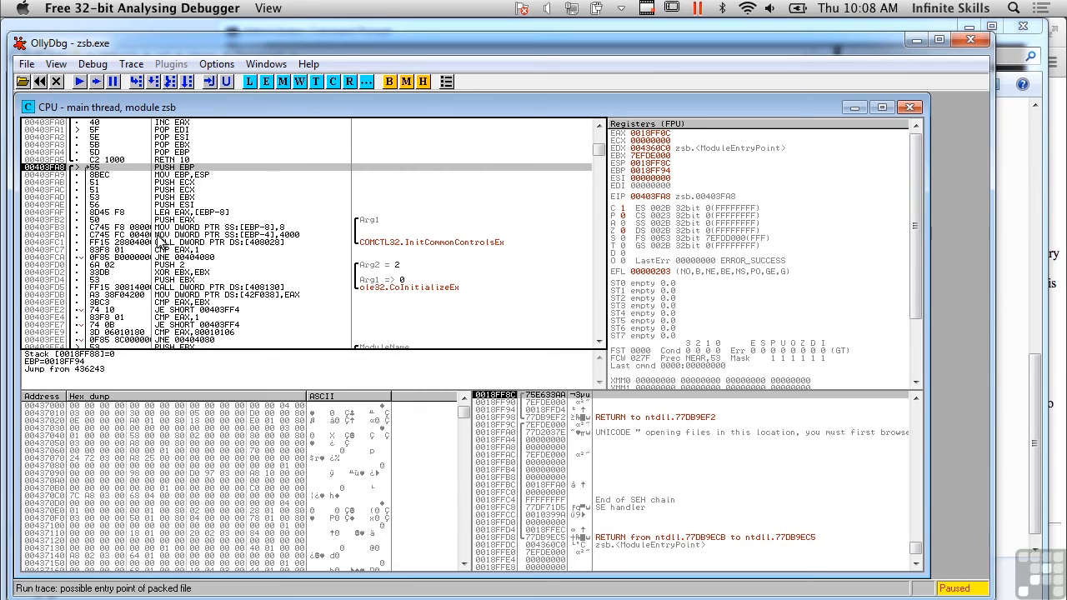
pyautogui.moveTo(548, 444)
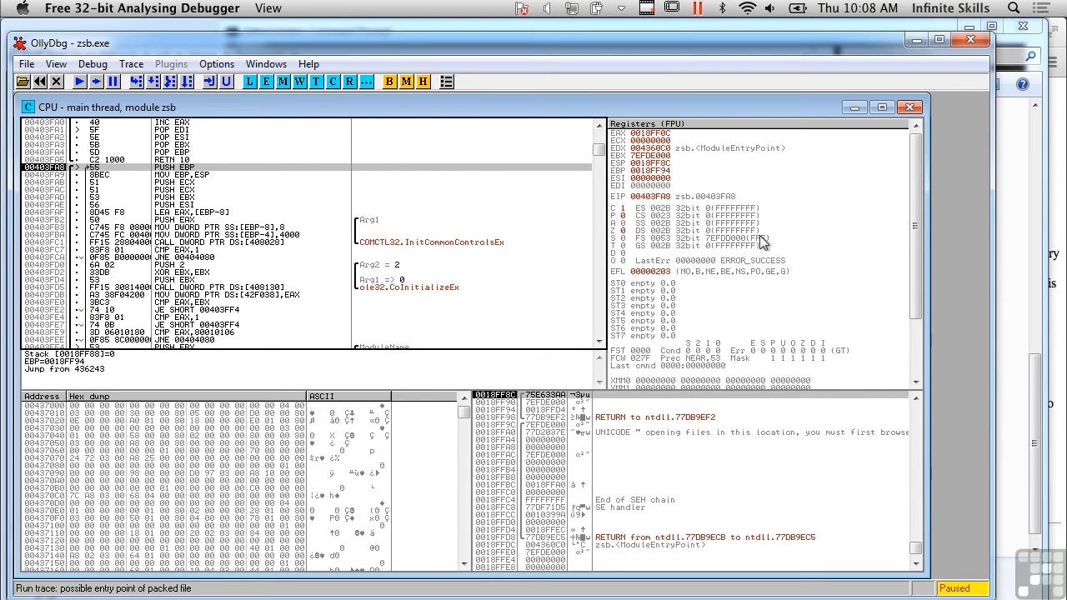
pyautogui.moveTo(673, 226)
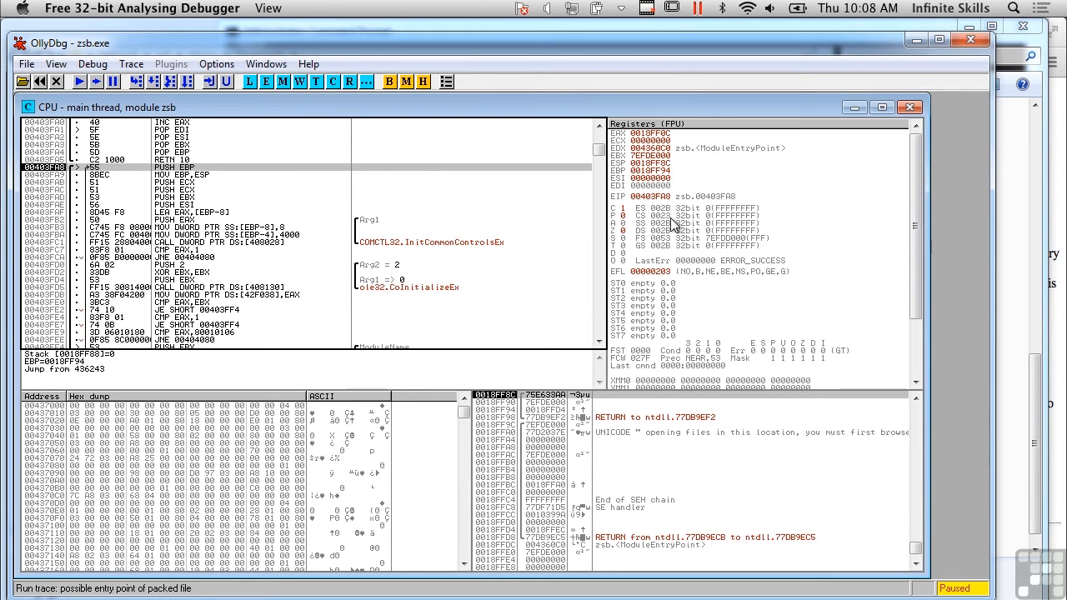
pyautogui.moveTo(550, 294)
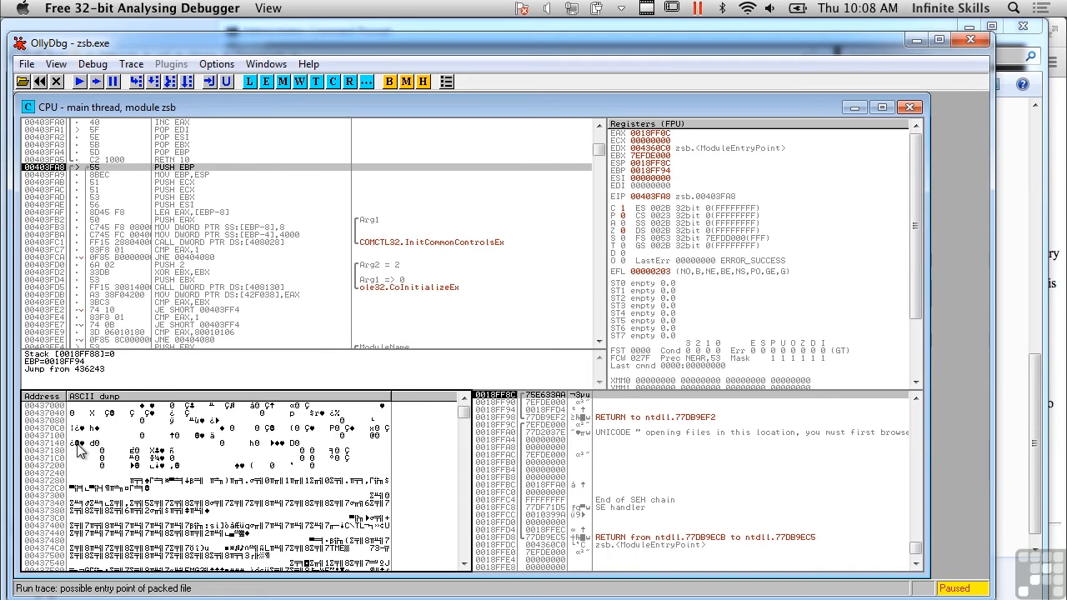
pyautogui.moveTo(184, 450)
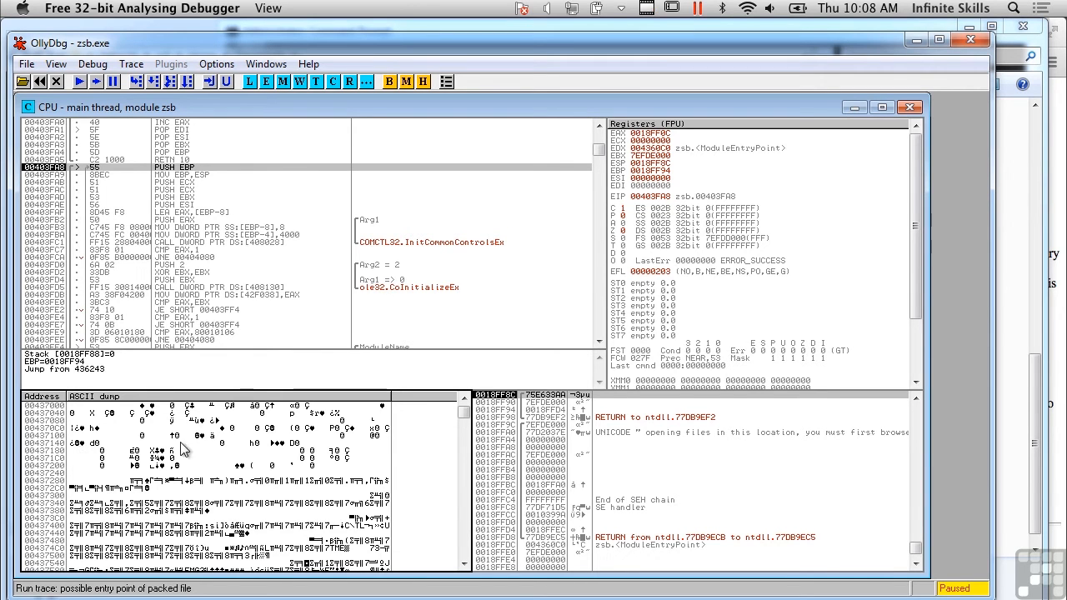
pyautogui.moveTo(88, 91)
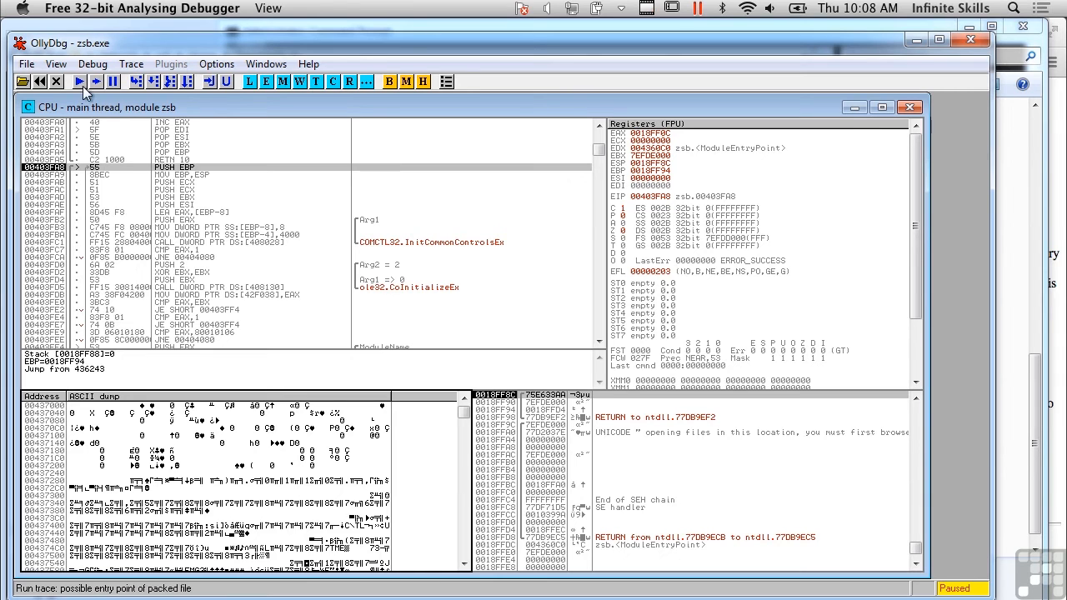
pyautogui.moveTo(77, 81)
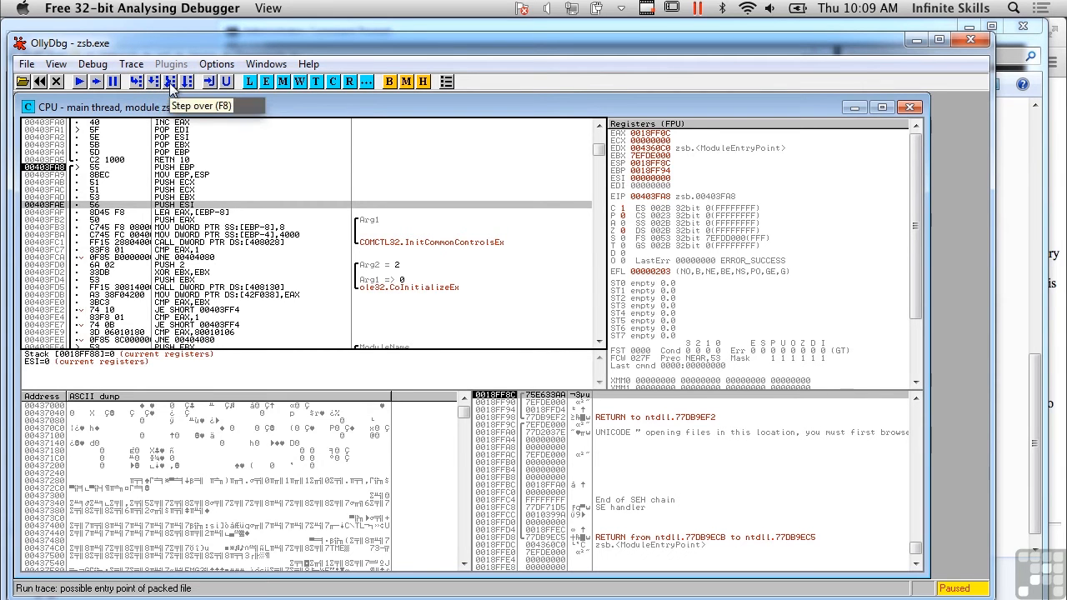
pyautogui.moveTo(170, 80)
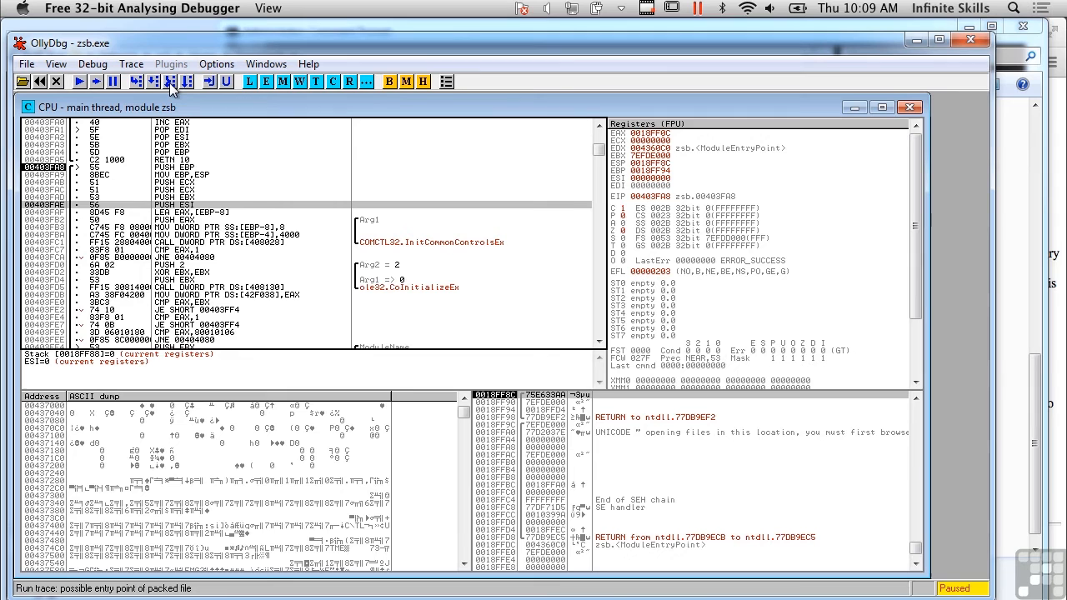
pyautogui.moveTo(747, 71)
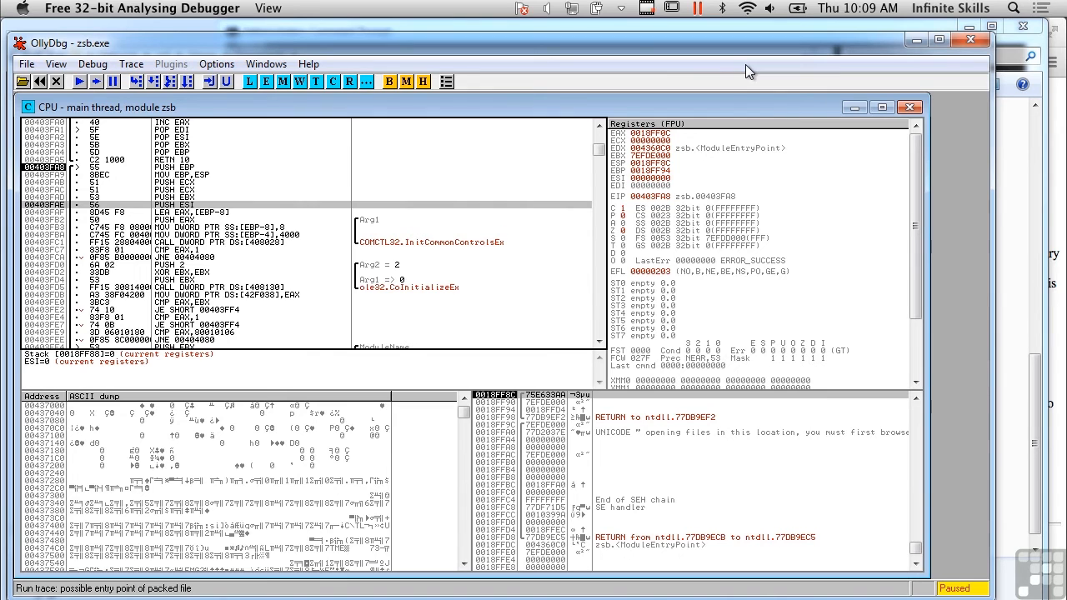
pyautogui.moveTo(223, 114)
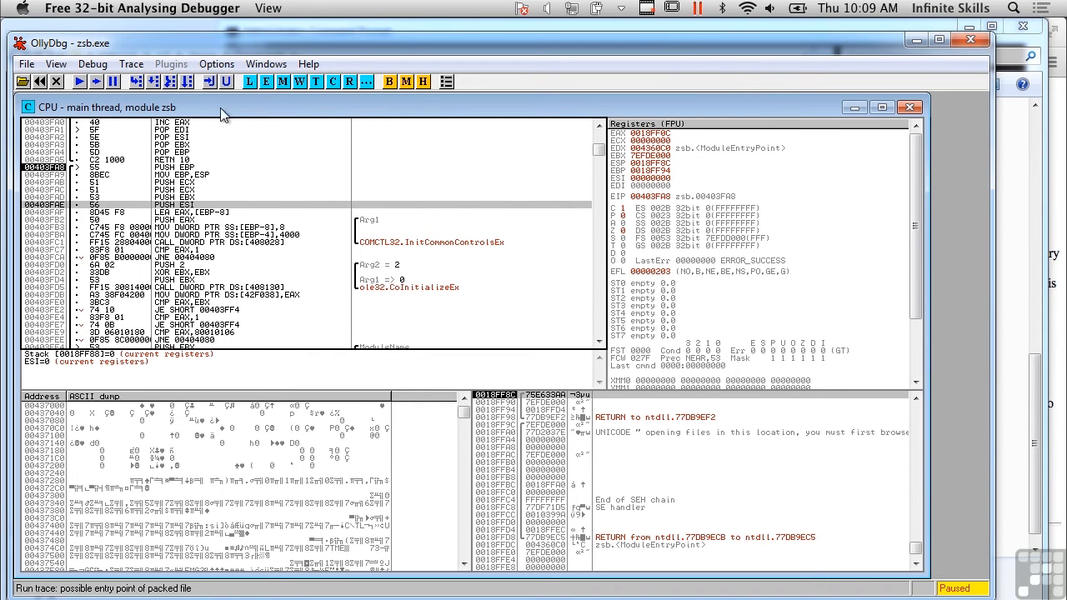
pyautogui.moveTo(188, 82)
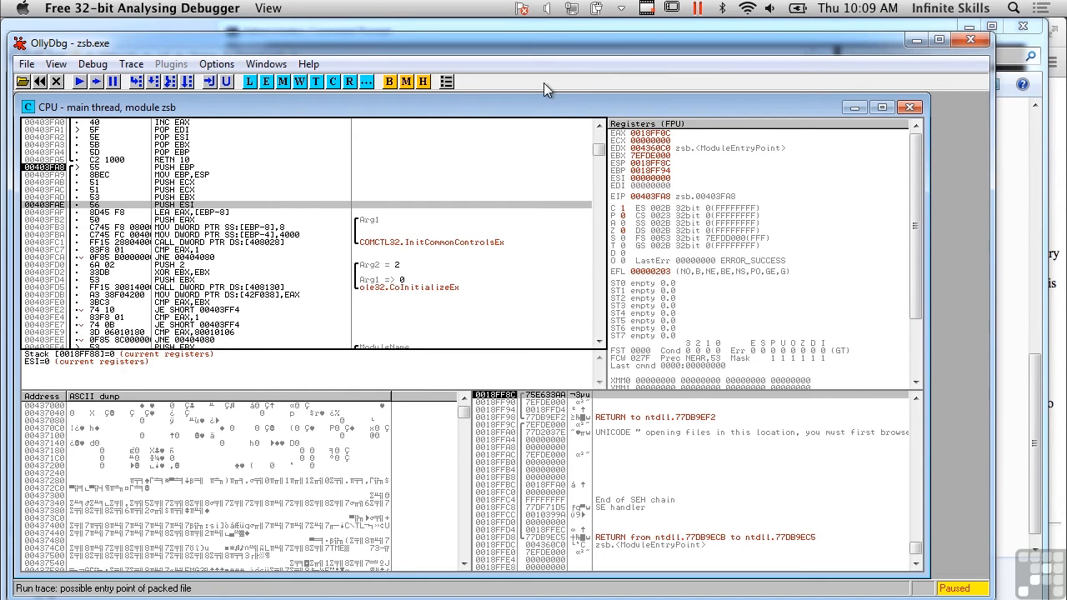
pyautogui.moveTo(479, 198)
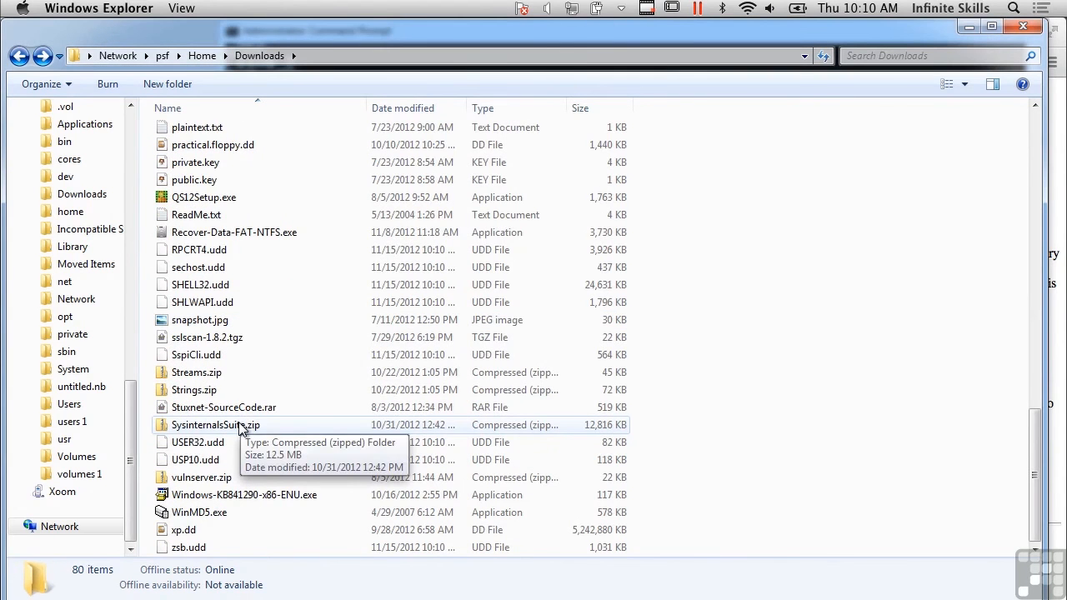
# Step: Run Procmon.exe from SysinternalsSuite.zip without extracting and accept its license terms
pyautogui.doubleClick(217, 424)
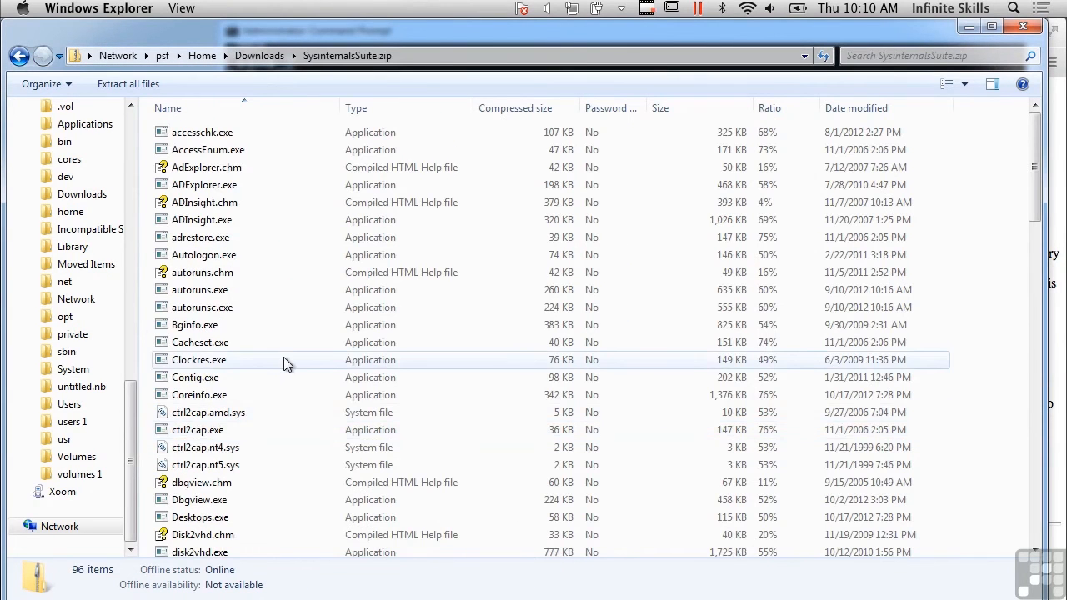
pyautogui.scroll(-3)
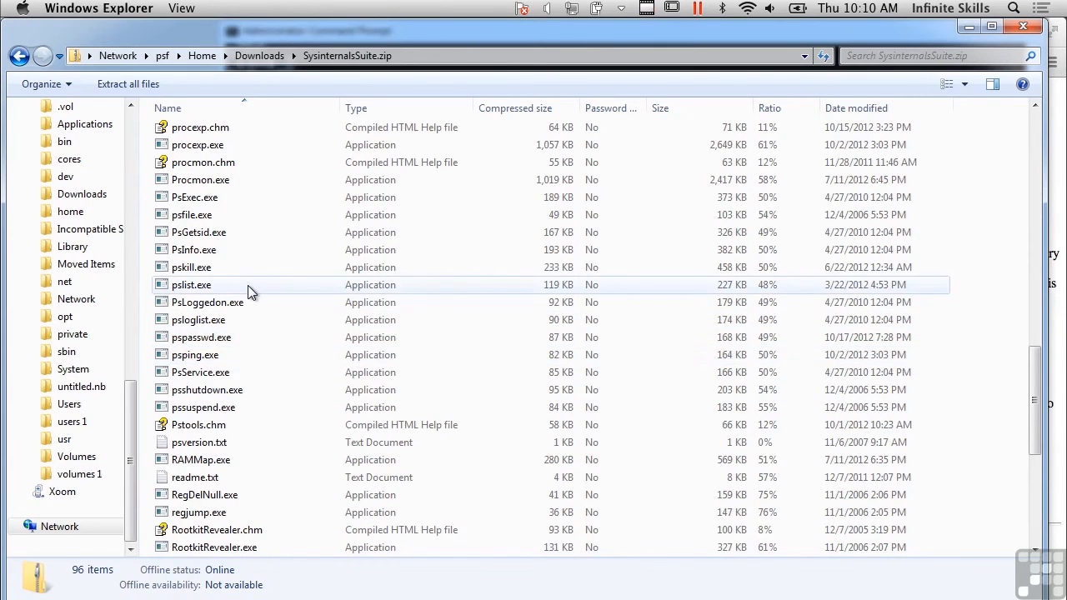
pyautogui.scroll(-3)
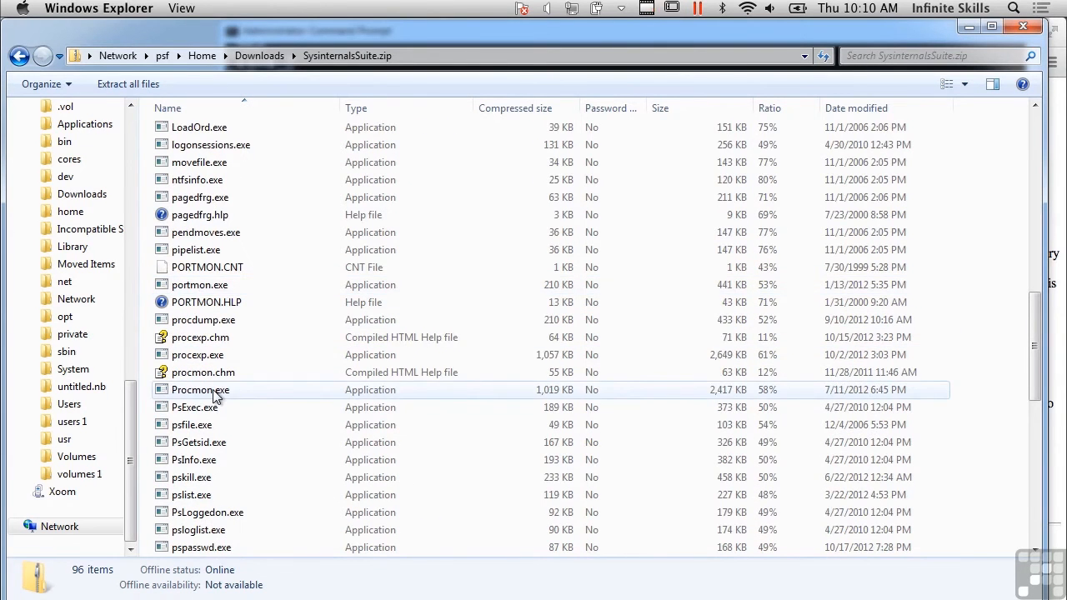
pyautogui.doubleClick(200, 389)
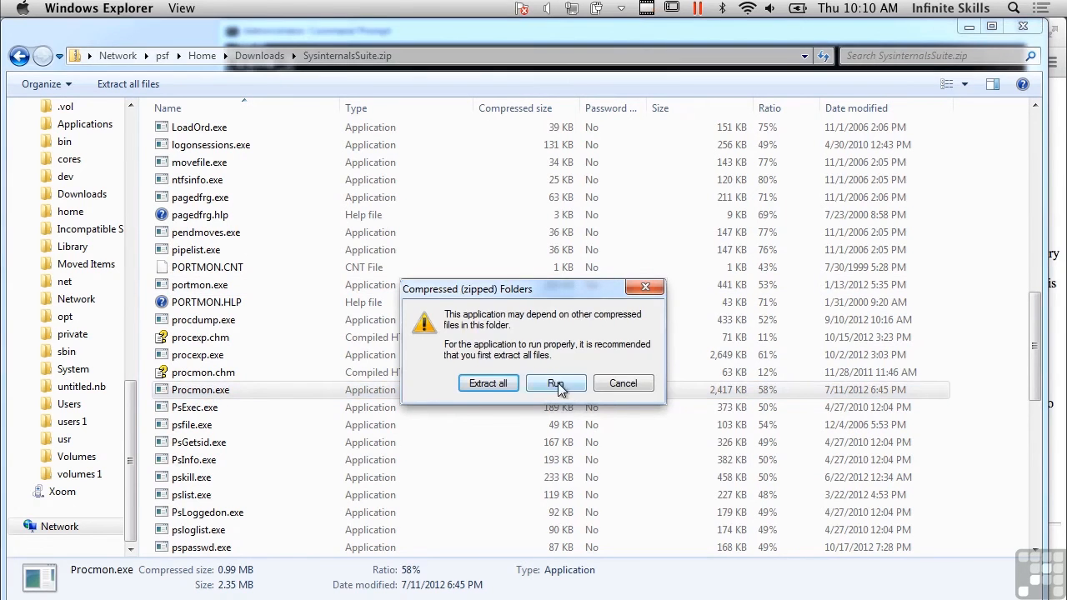
pyautogui.click(556, 383)
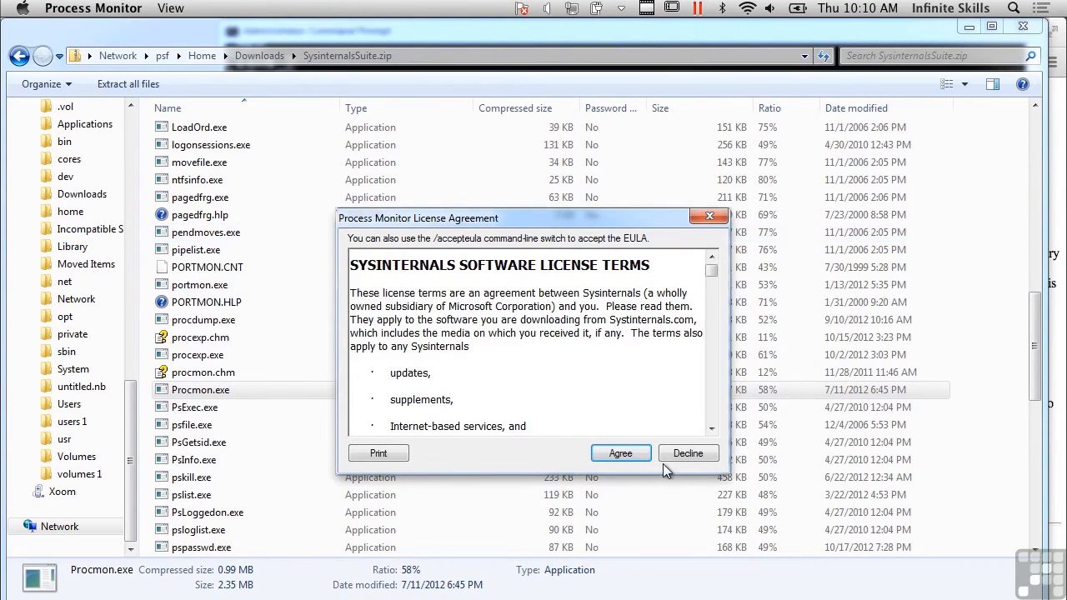
pyautogui.click(620, 453)
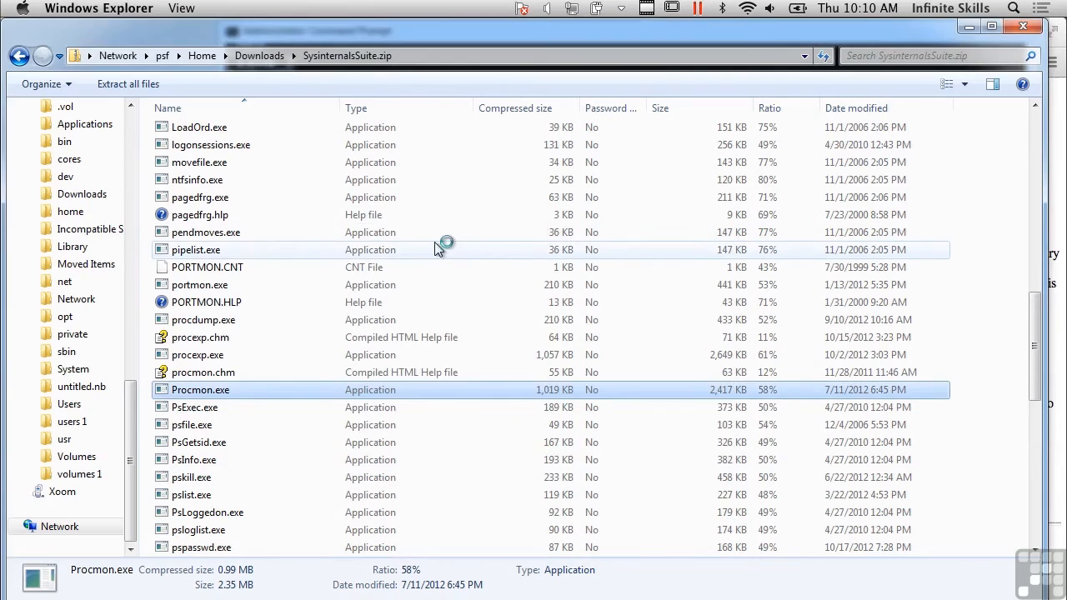
pyautogui.doubleClick(201, 390)
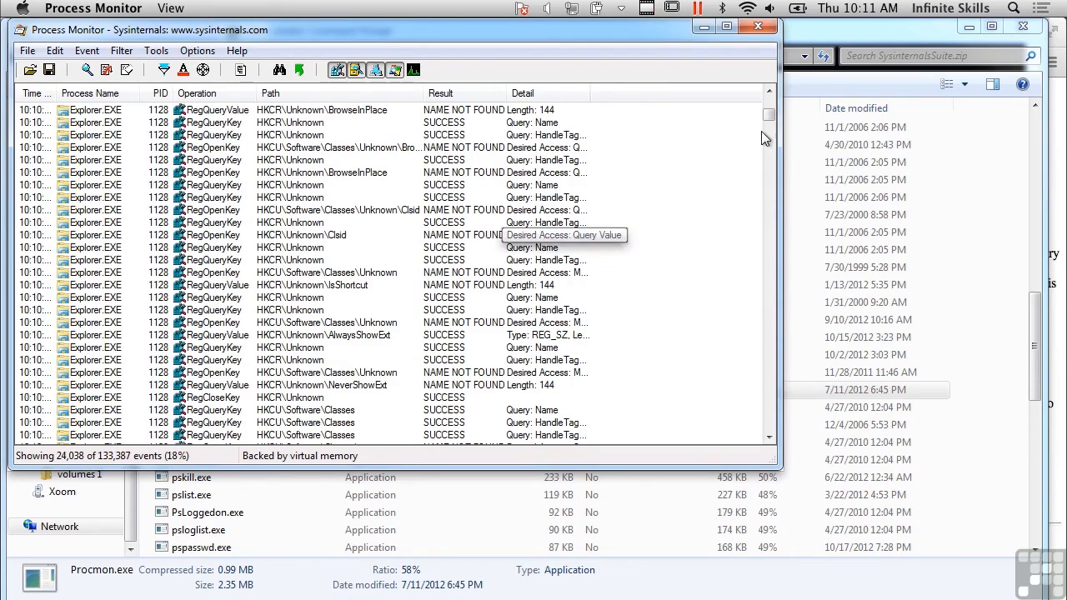
# Step: Scroll through Process Monitor's live events from Explorer.EXE, wmiprvse.exe and postgres.exe
pyautogui.scroll(-3)
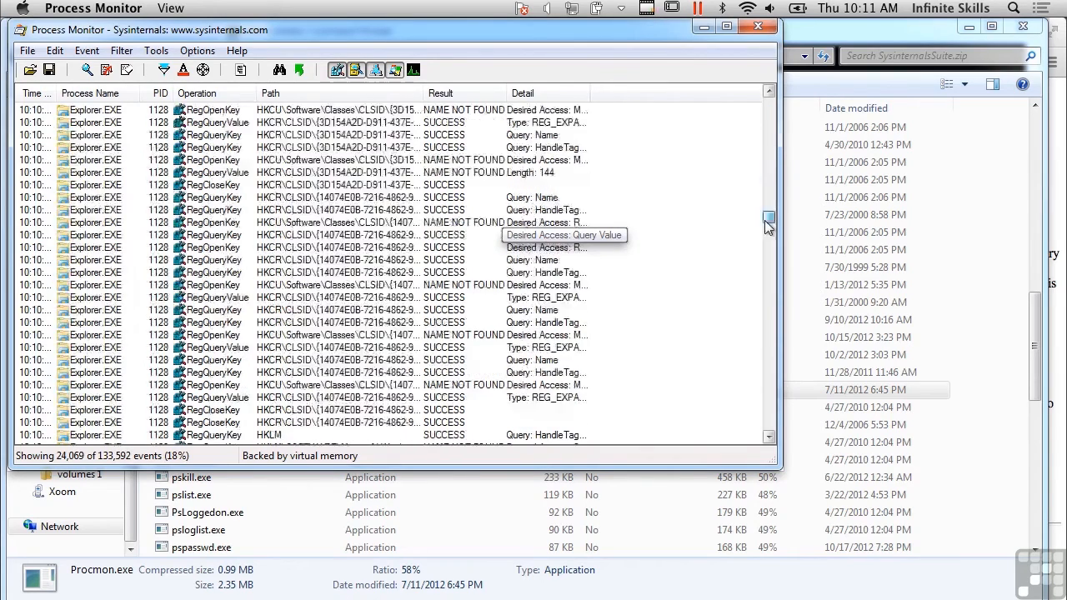
pyautogui.scroll(-3)
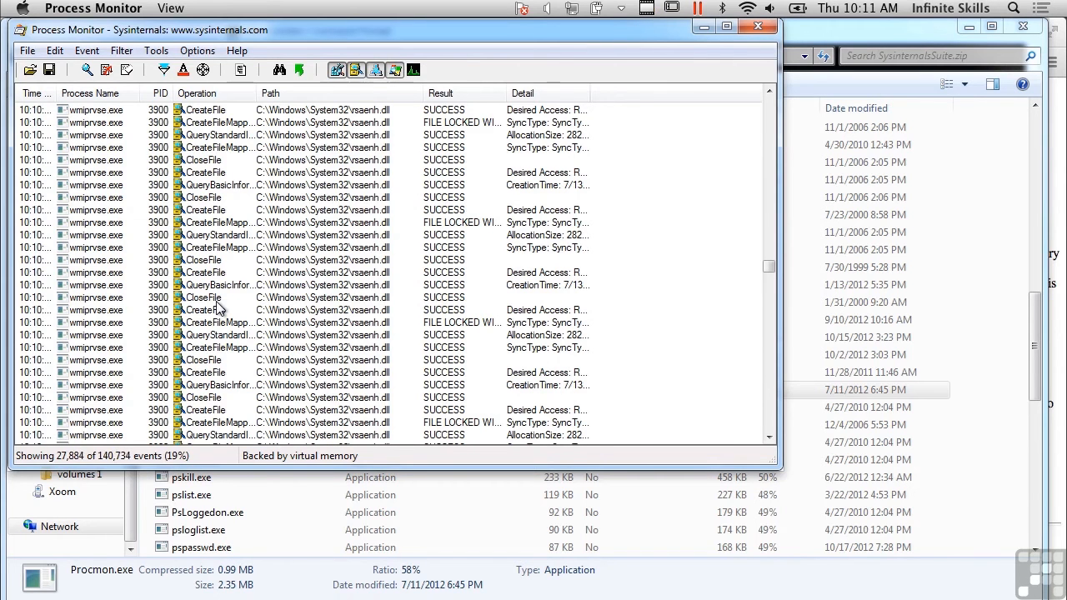
pyautogui.moveTo(620, 354)
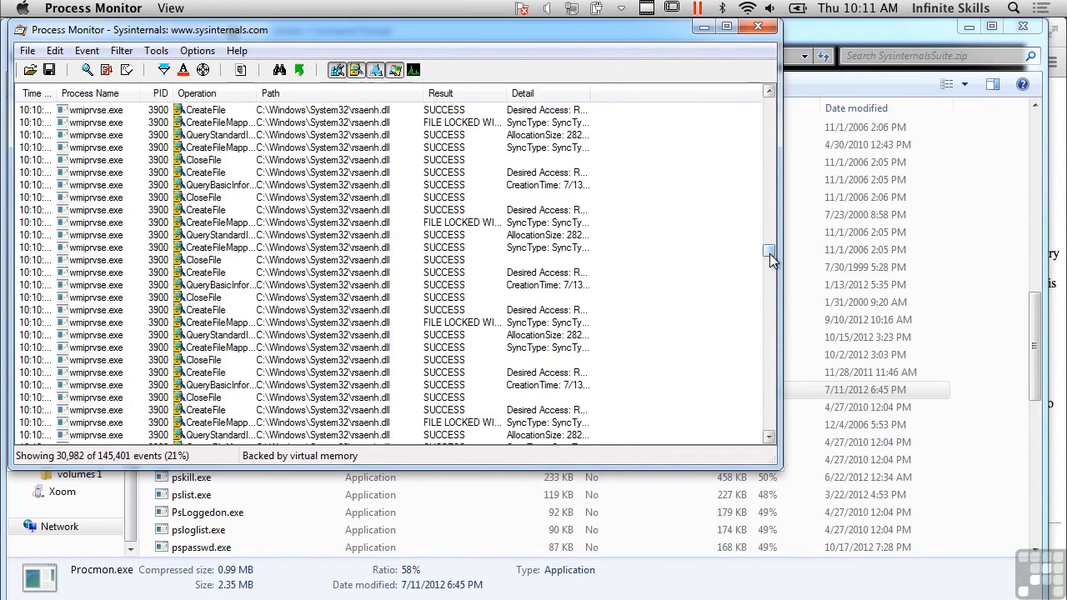
pyautogui.scroll(-3)
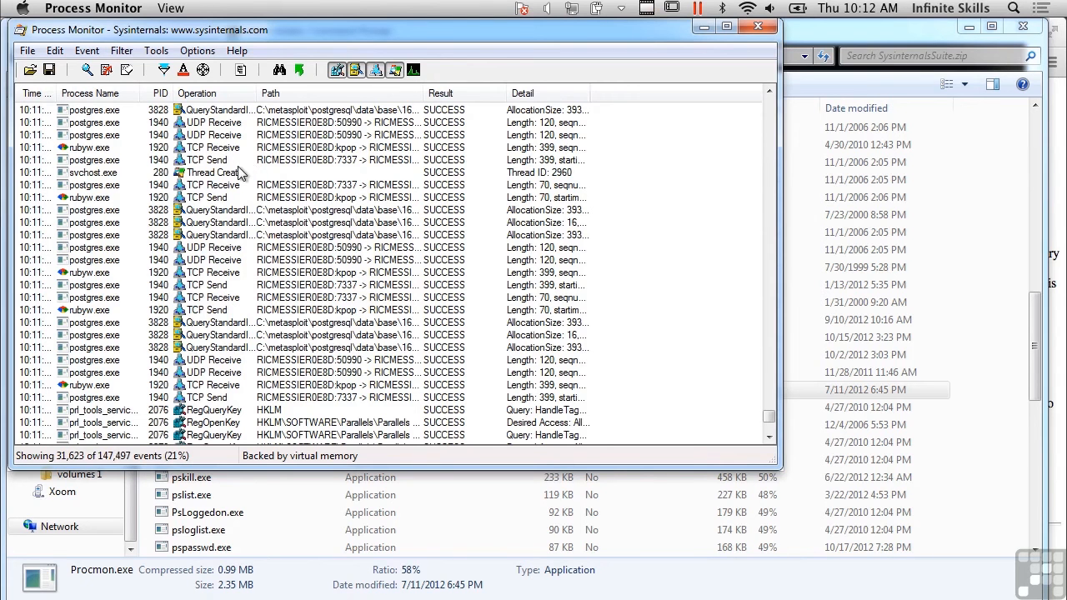
pyautogui.moveTo(90, 173)
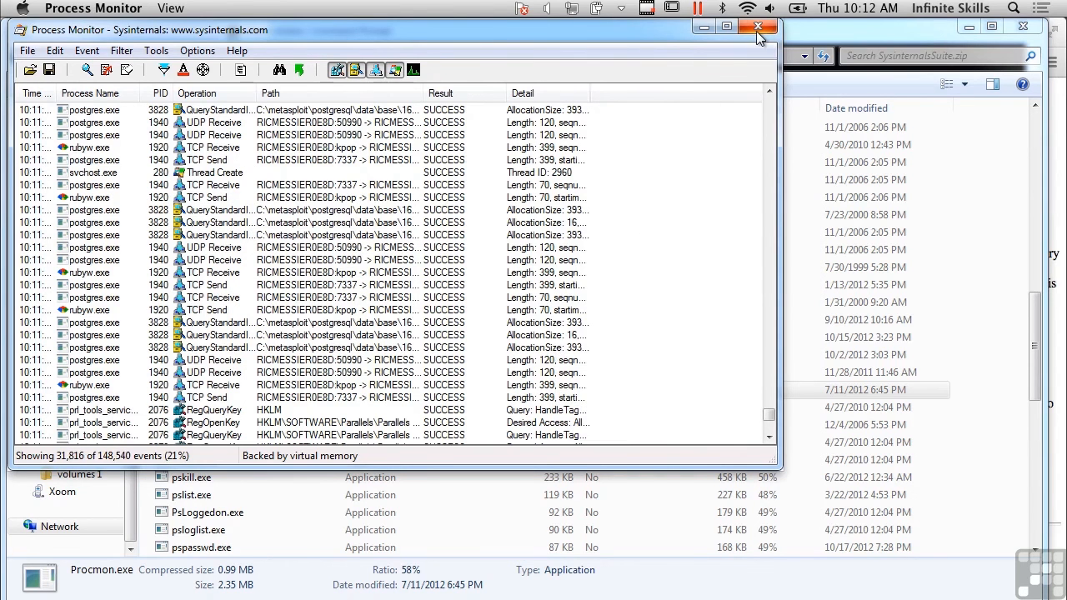
# Step: Close Process Monitor, then run procexp.exe from the archive and accept its license
pyautogui.click(759, 27)
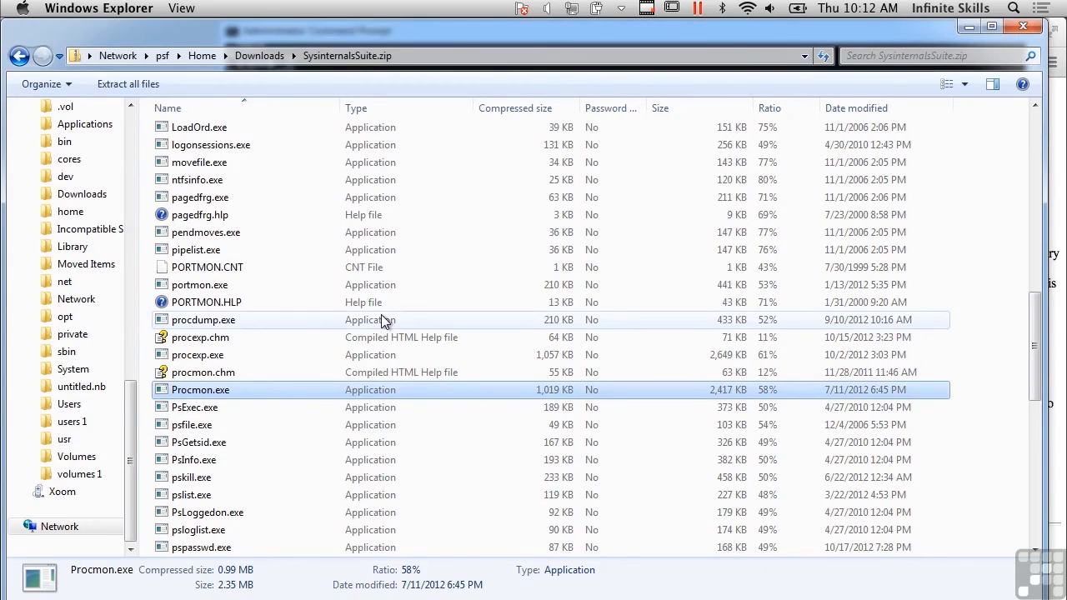
pyautogui.scroll(-3)
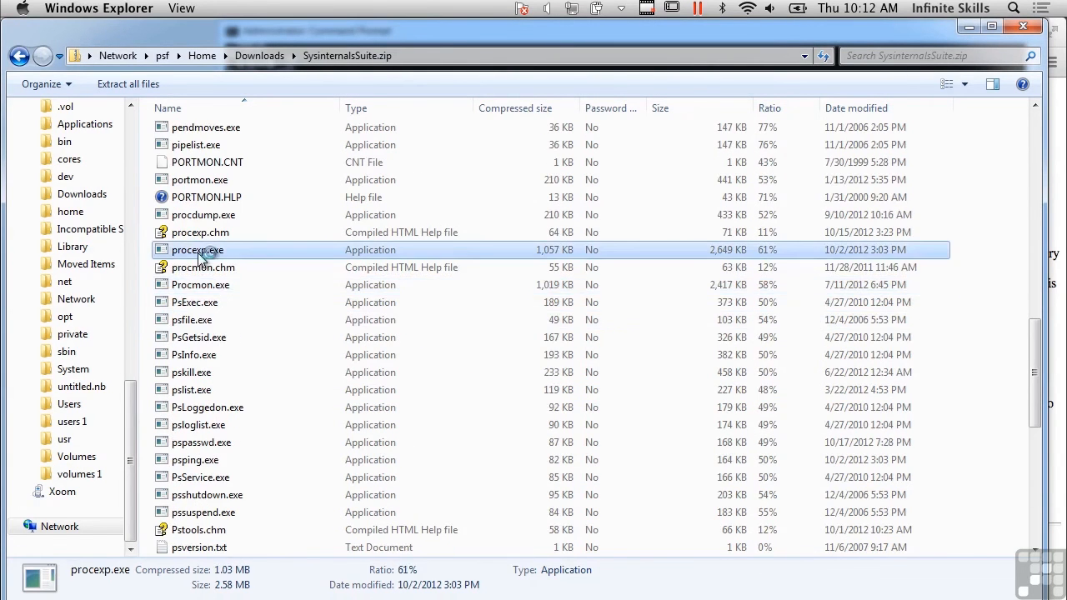
pyautogui.doubleClick(197, 249)
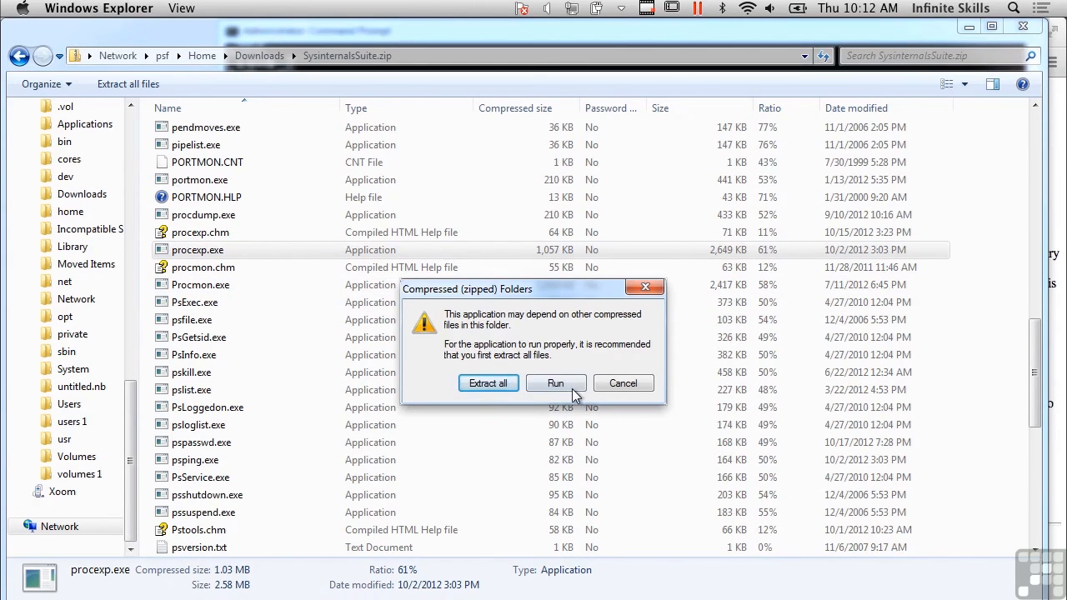
pyautogui.click(556, 384)
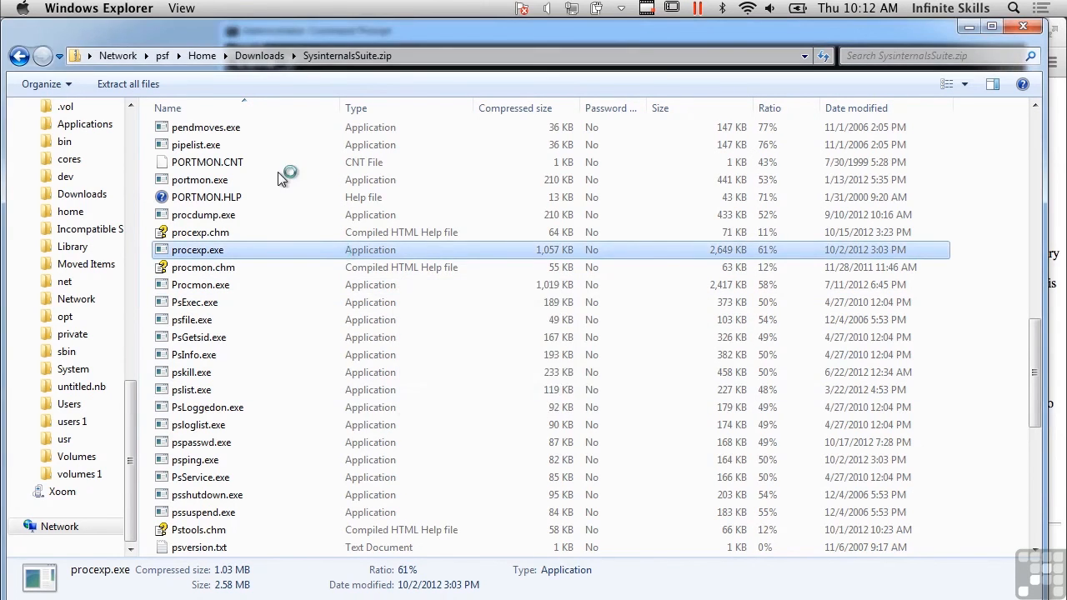
pyautogui.doubleClick(198, 249)
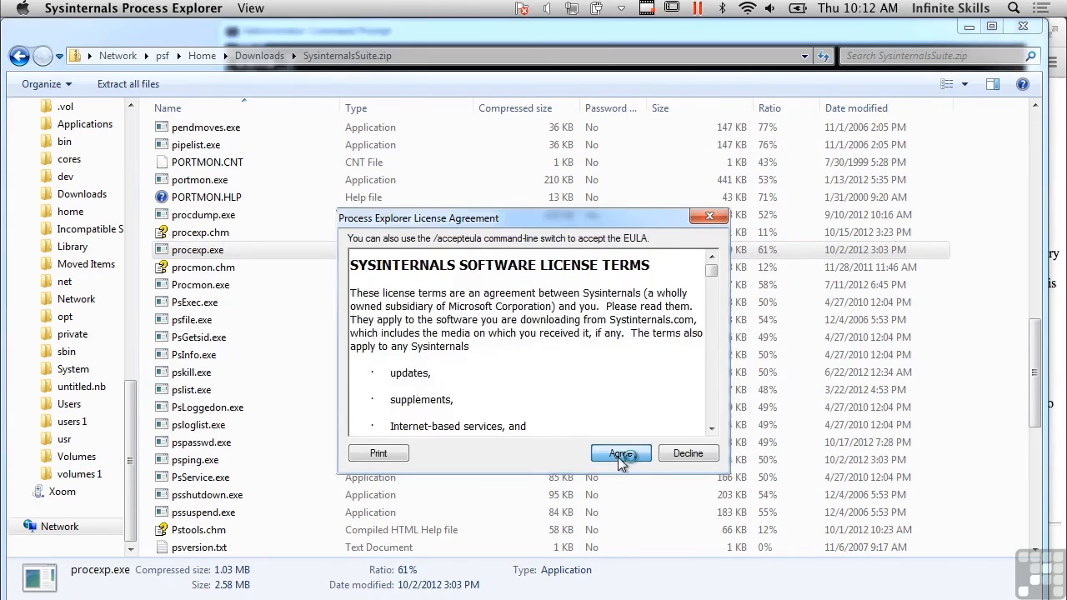
pyautogui.click(620, 453)
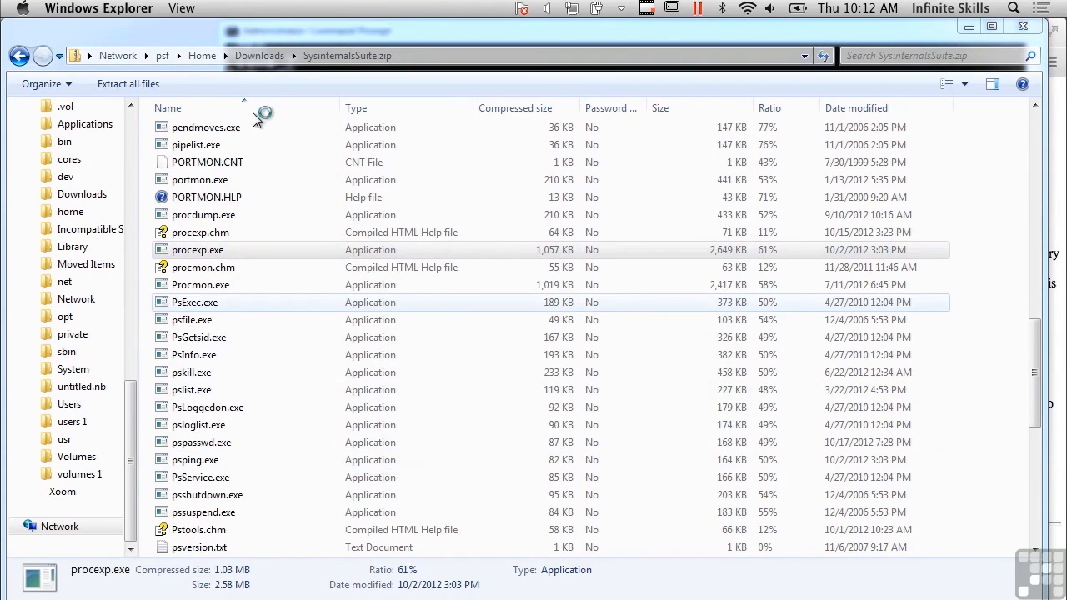
pyautogui.doubleClick(198, 250)
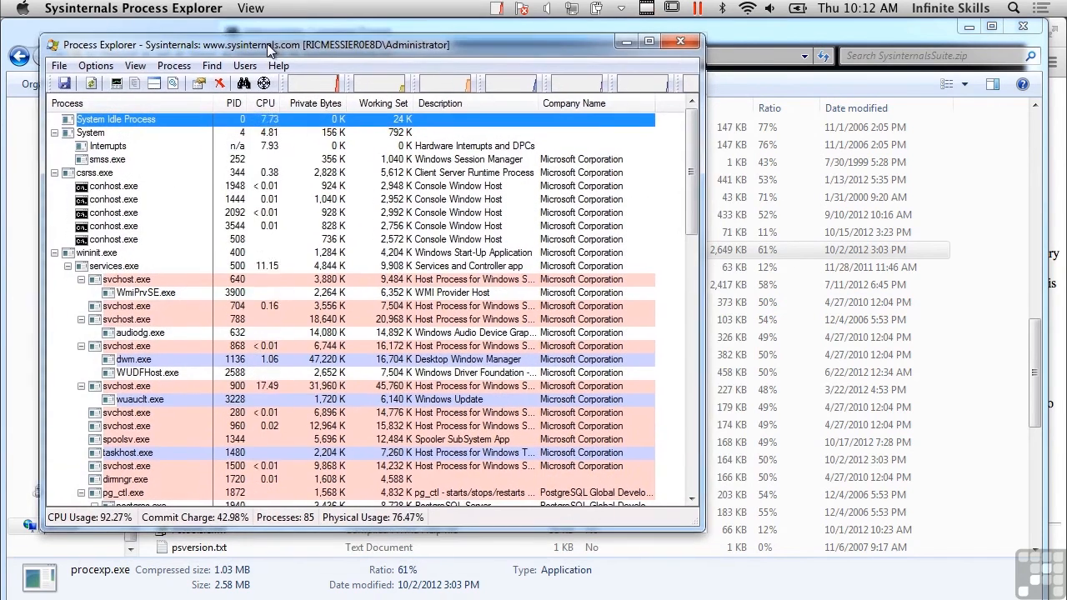
pyautogui.moveTo(133, 252)
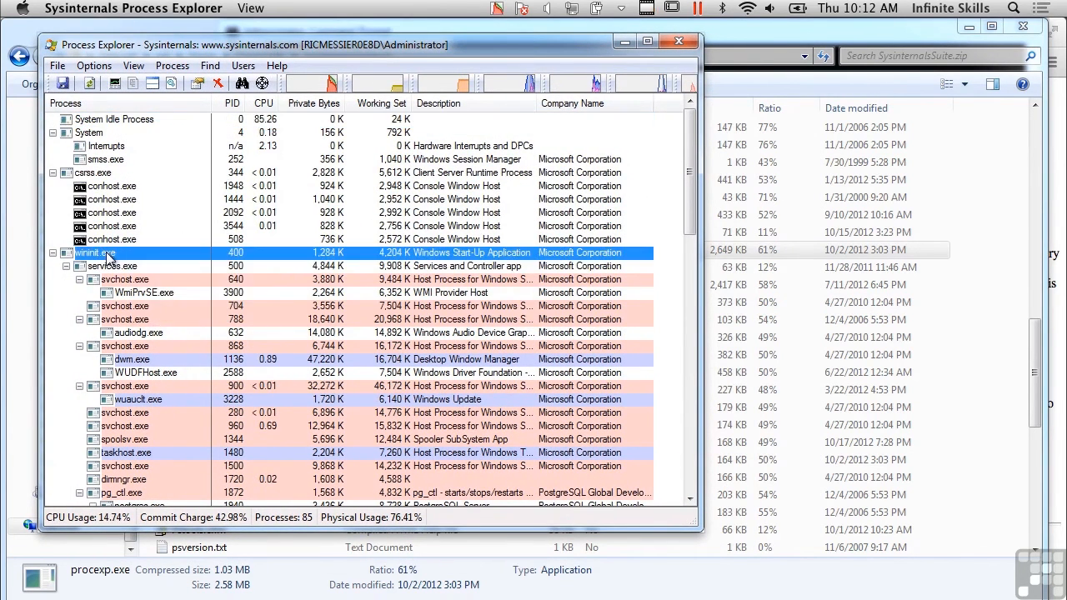
pyautogui.moveTo(351, 299)
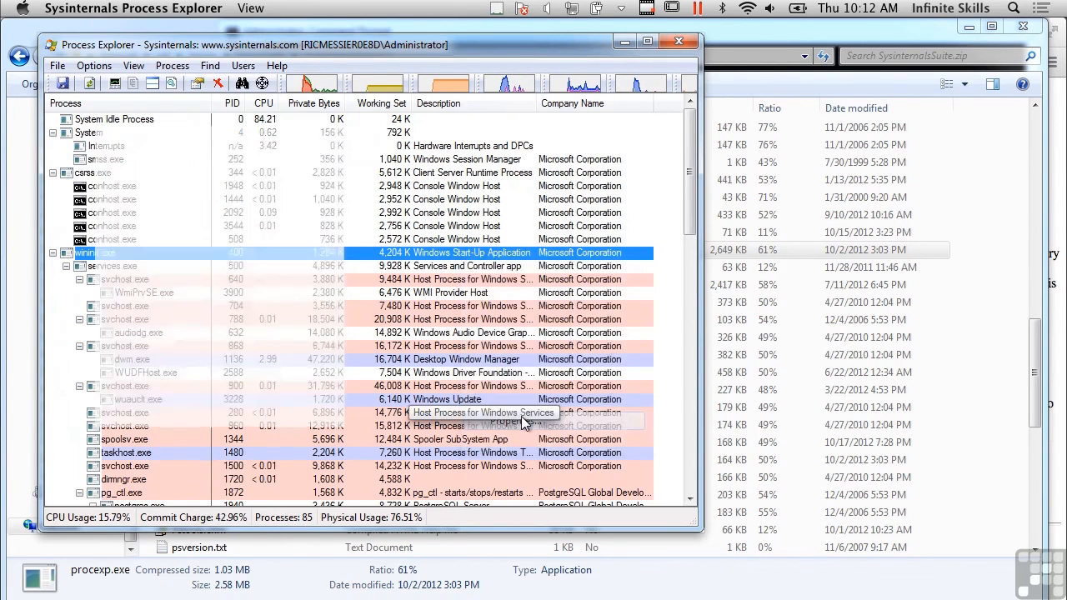
# Step: Open the Properties window for wininit.exe (PID 400) from the process tree
pyautogui.doubleClick(83, 252)
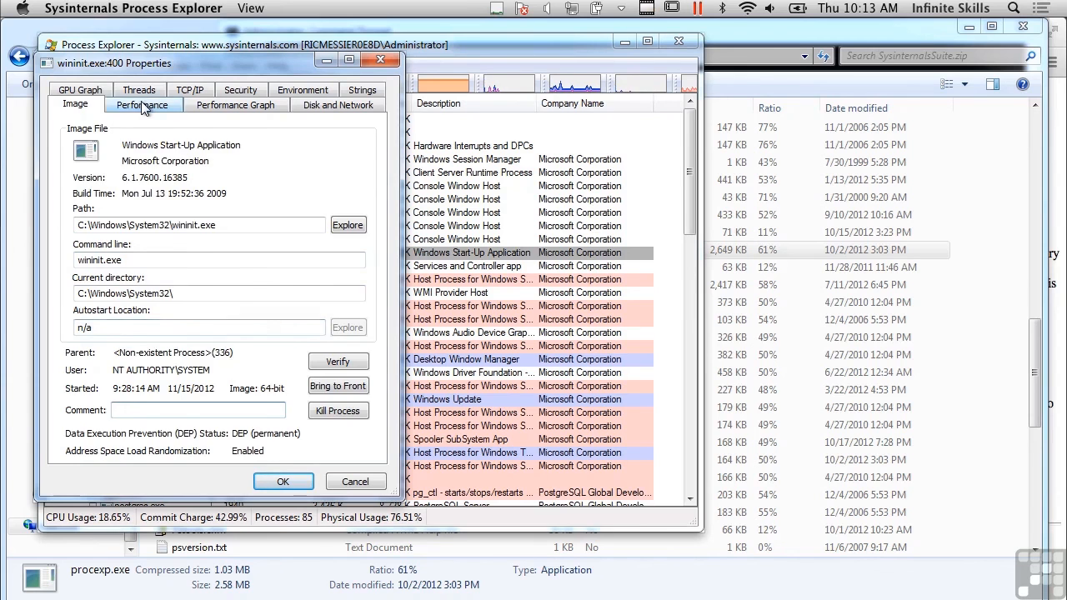
# Step: View wininit.exe's performance, graph and disk/network tabs, then scroll its image strings
pyautogui.click(141, 103)
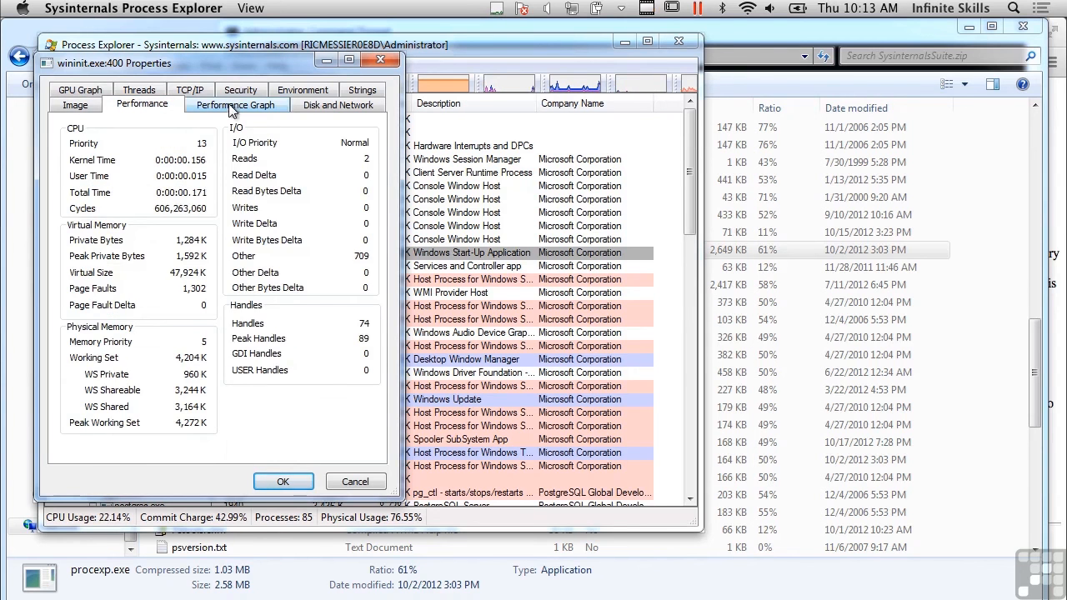
pyautogui.click(235, 103)
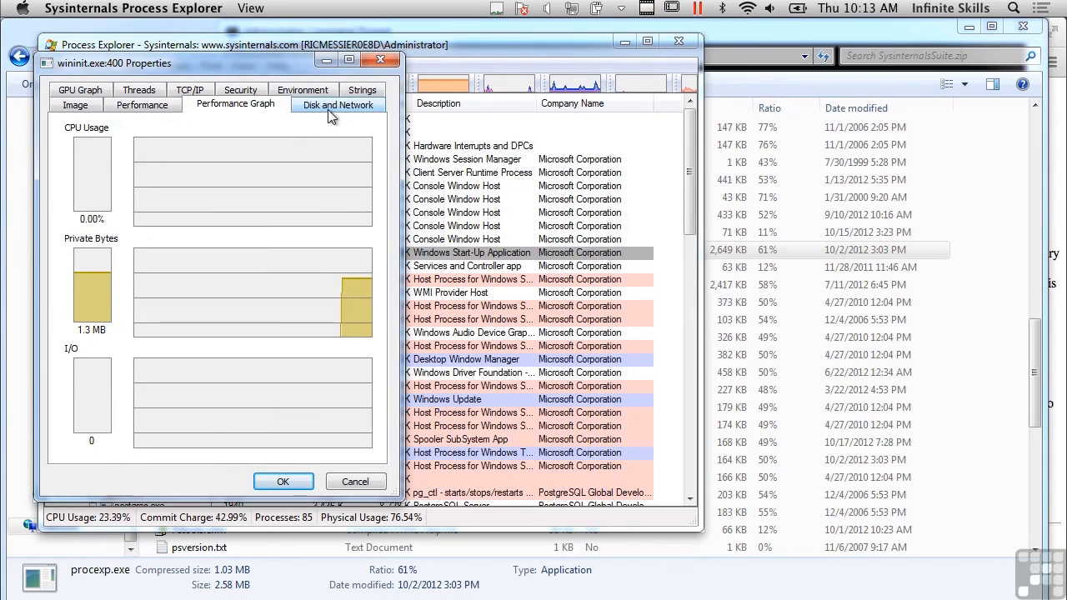
pyautogui.click(361, 103)
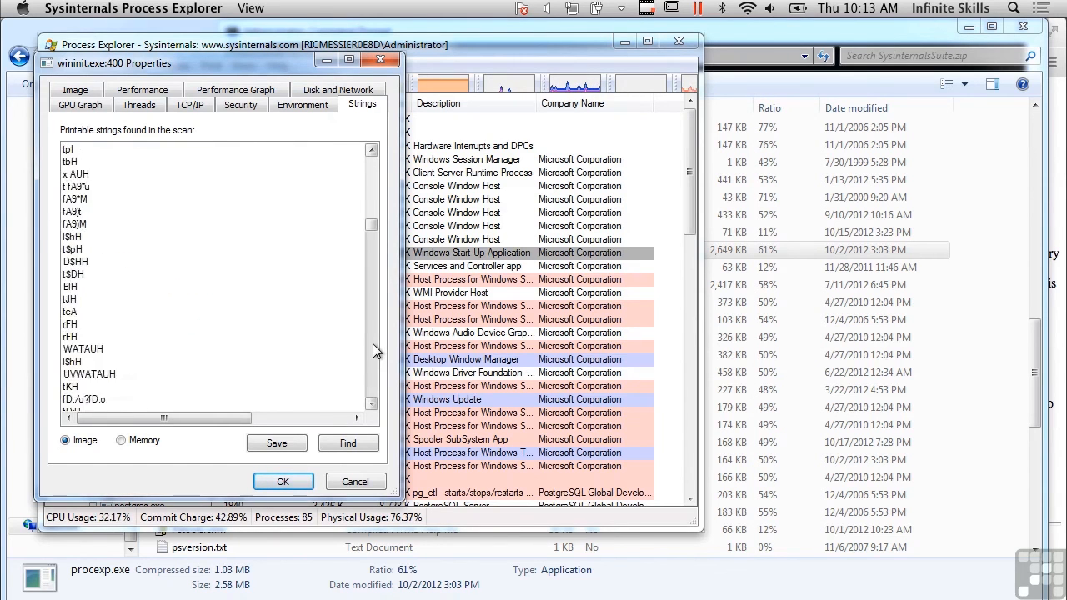
pyautogui.scroll(-3)
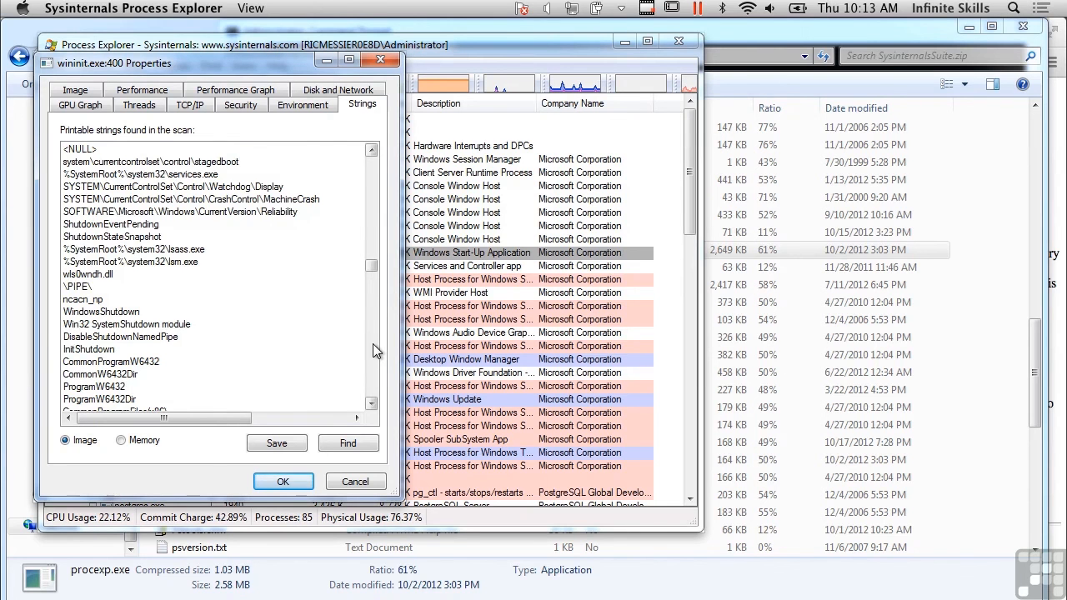